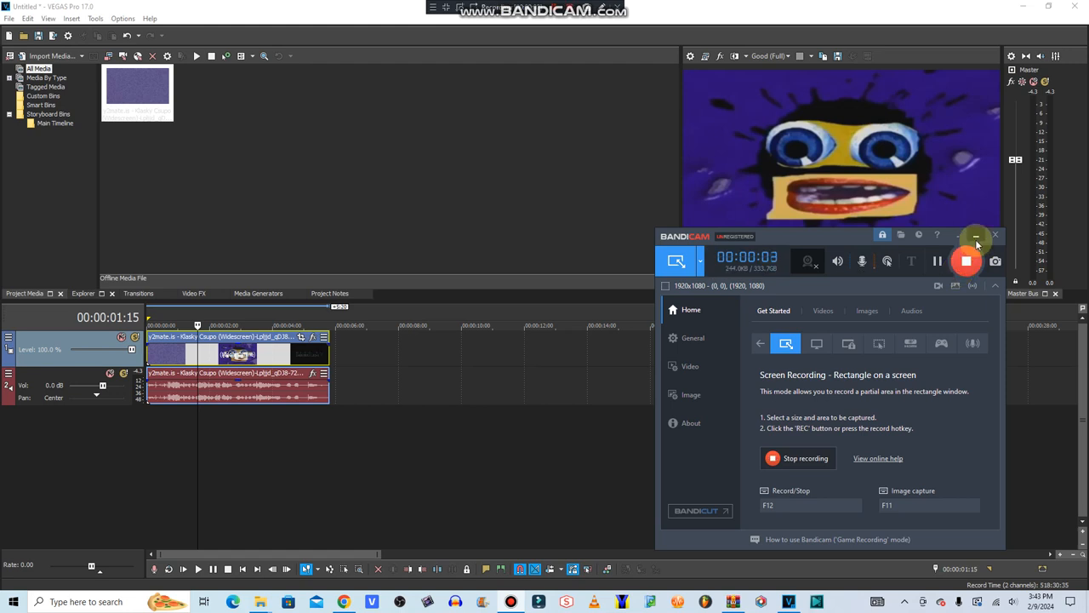
Step: Show the Video FX plug-in list and scroll it down toward Channel Blend
{"action": "left_click", "coordinate": [977, 235]}
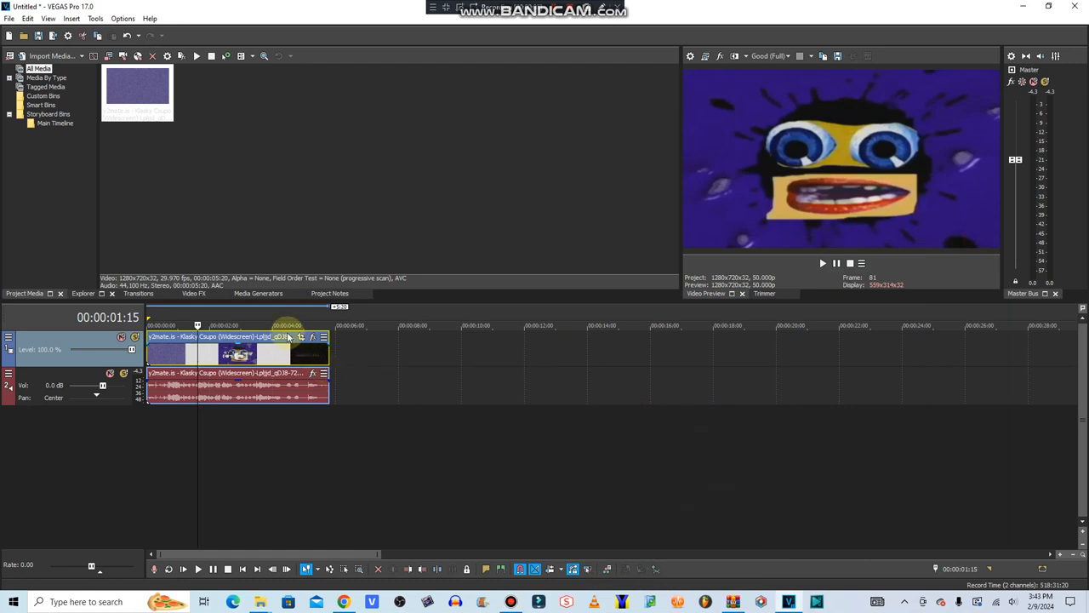
{"action": "left_click", "coordinate": [194, 293]}
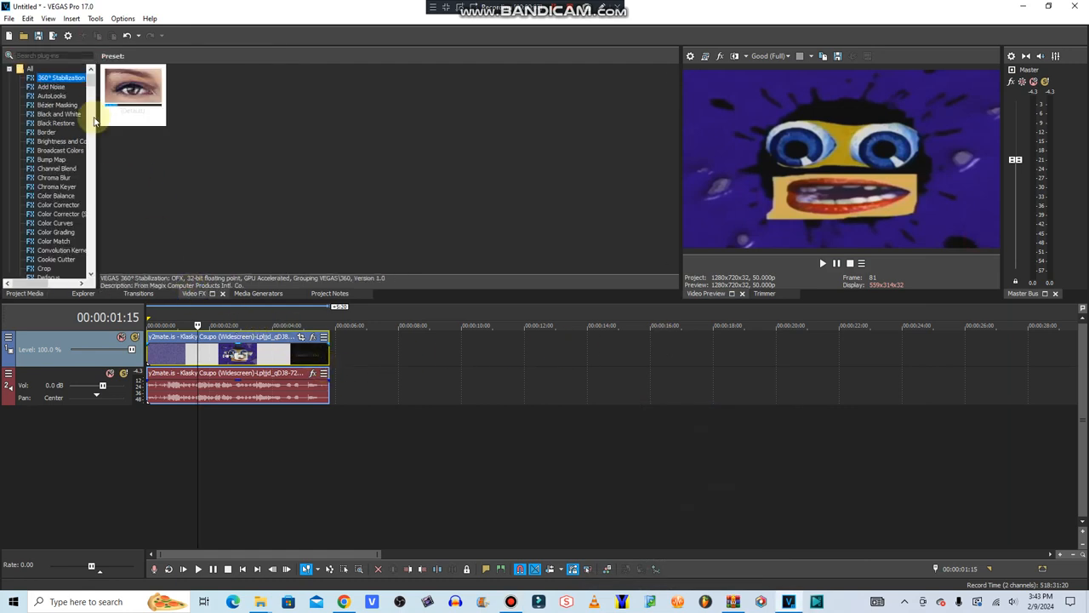
{"action": "scroll", "scroll_direction": "down", "scroll_amount": 3}
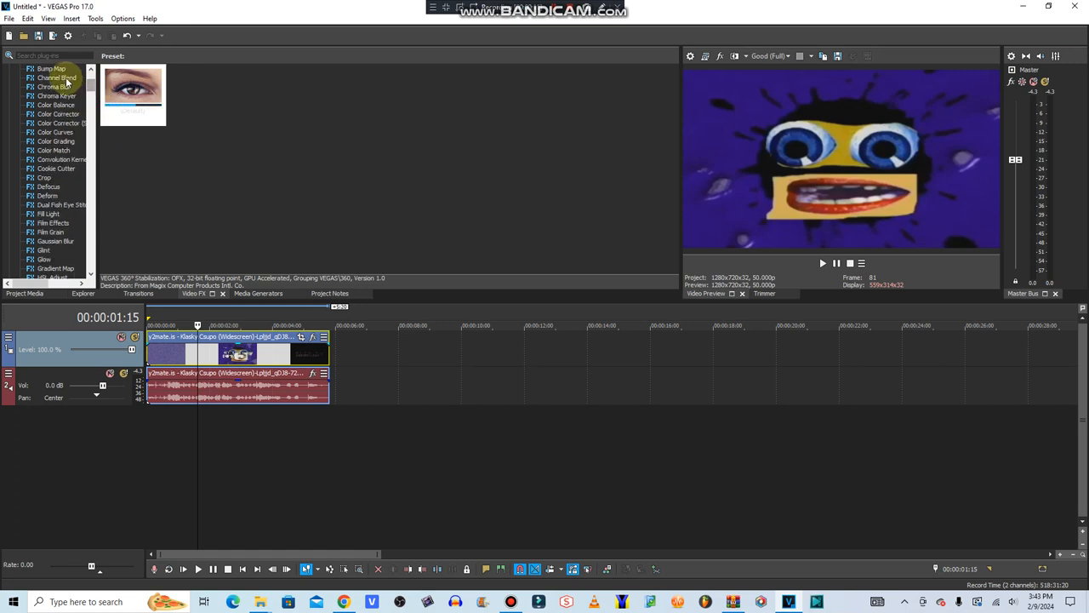
Step: Apply a red Channel Blend preset to the video event
{"action": "left_click", "coordinate": [57, 78]}
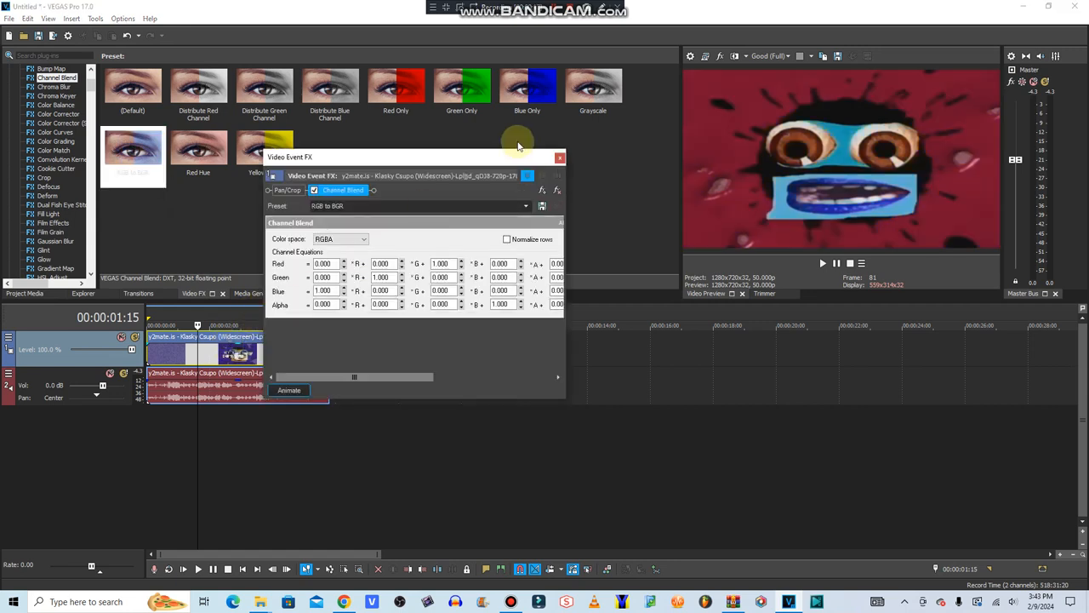
{"action": "left_click", "coordinate": [560, 157]}
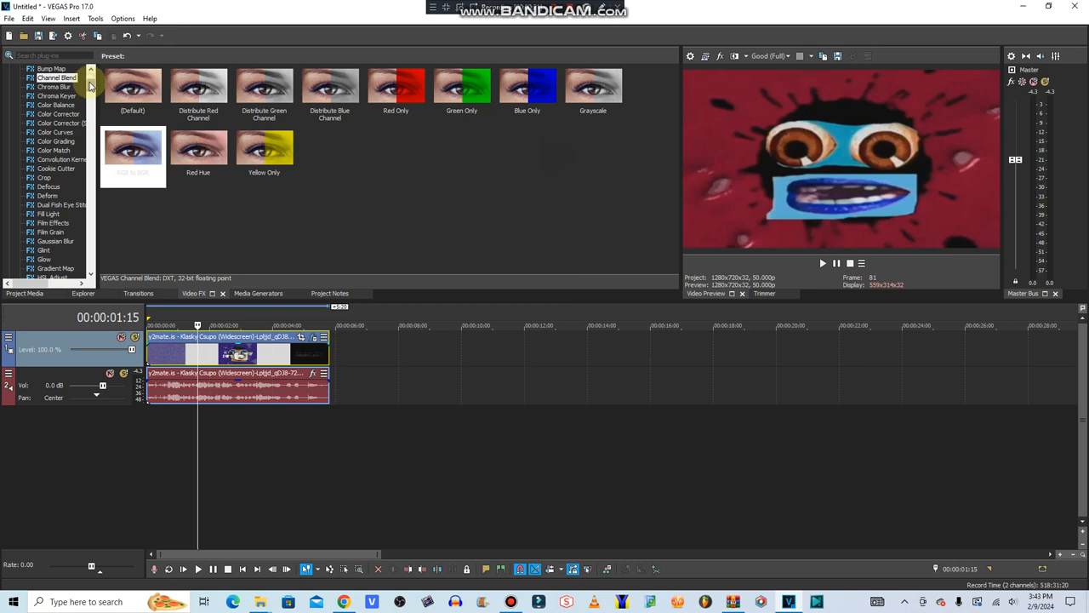
{"action": "scroll", "scroll_direction": "down", "scroll_amount": 3}
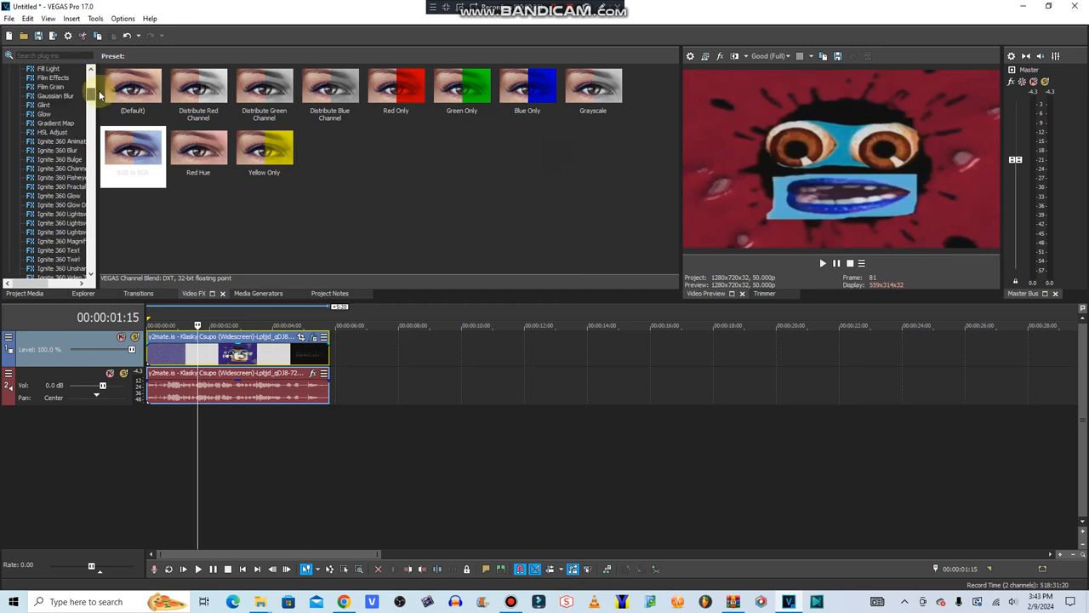
Step: Apply an HSL Adjust hue preset turning the background green with a pink face
{"action": "left_click", "coordinate": [52, 160]}
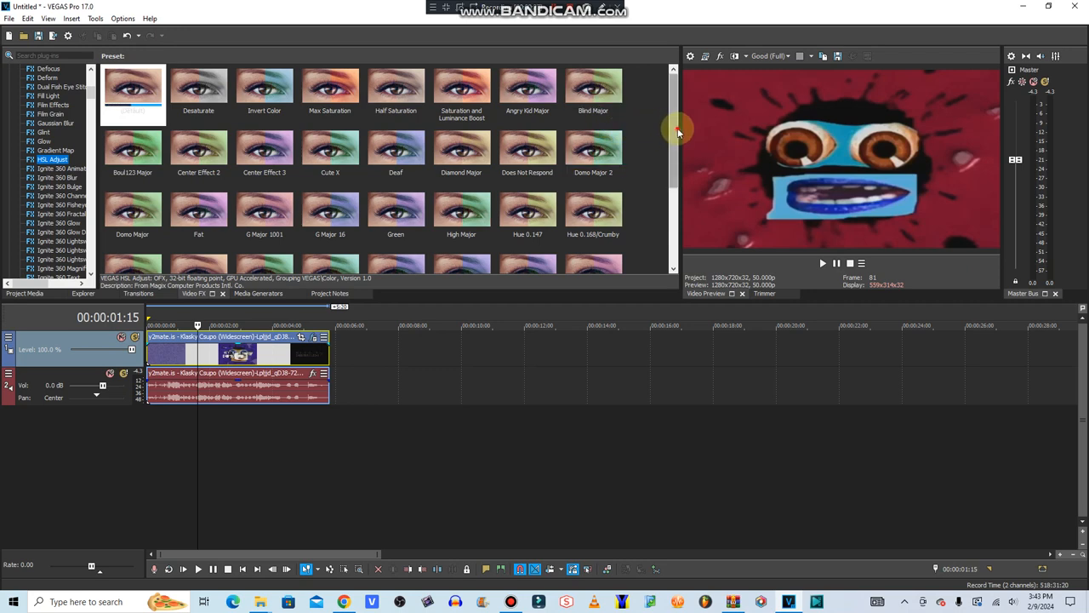
{"action": "scroll", "scroll_direction": "down", "scroll_amount": 3}
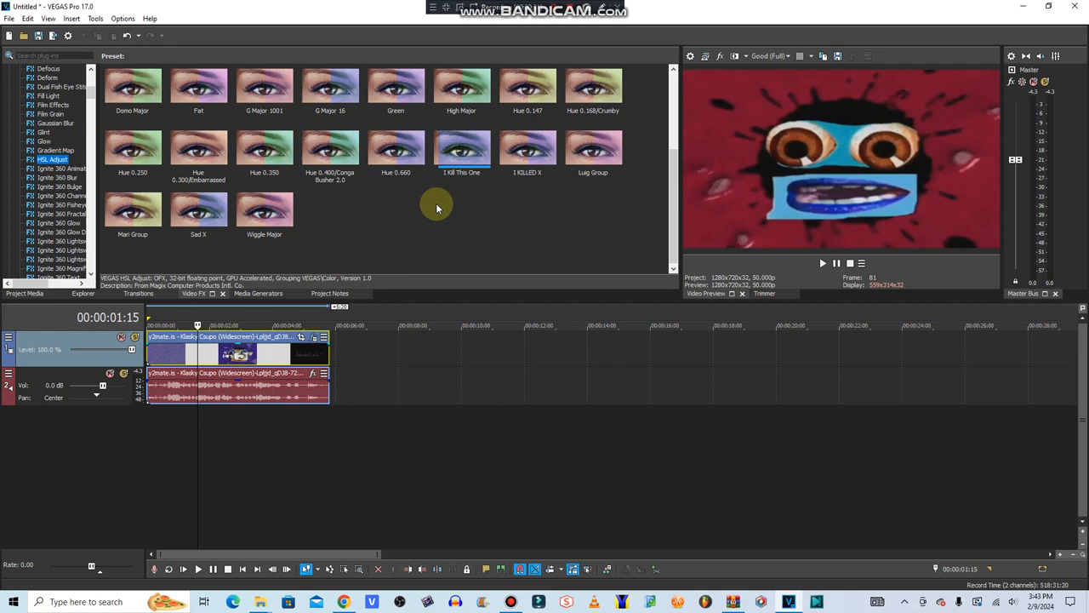
{"action": "mouse_move", "coordinate": [341, 208]}
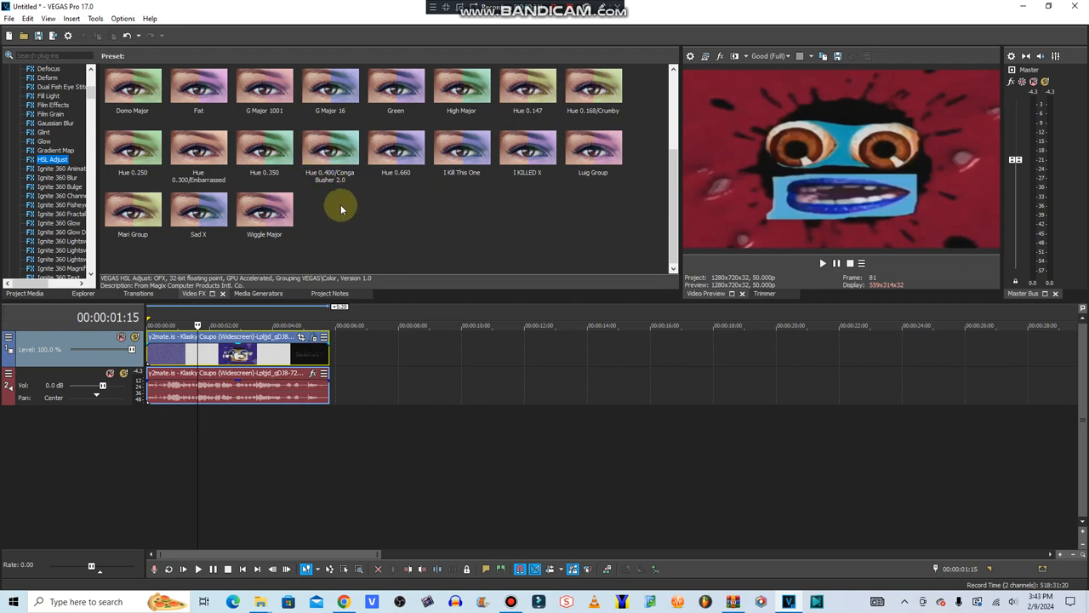
{"action": "left_click", "coordinate": [330, 152]}
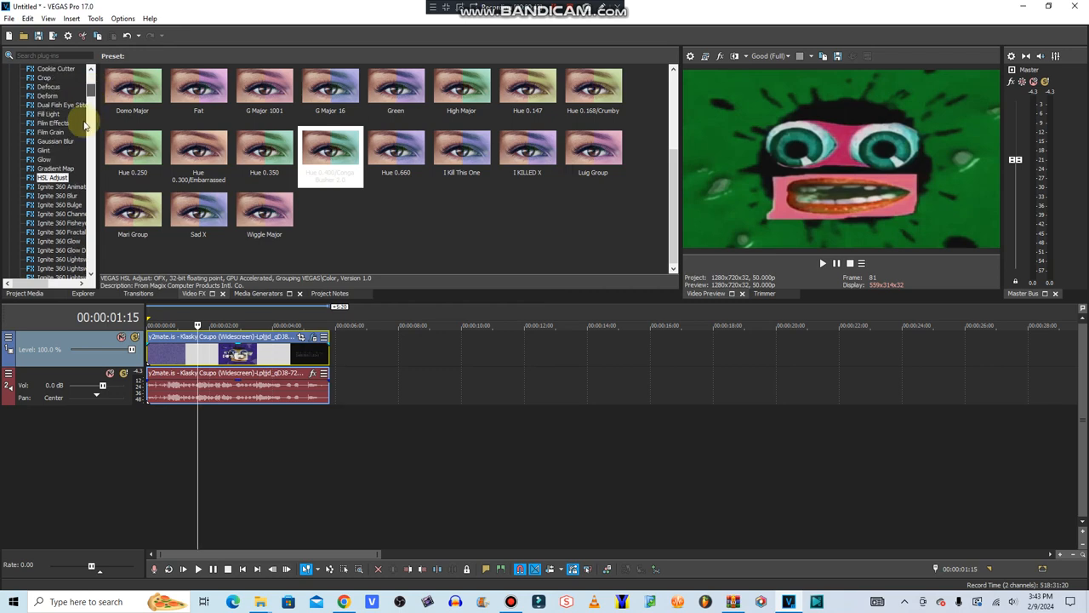
{"action": "scroll", "scroll_direction": "down", "scroll_amount": 3}
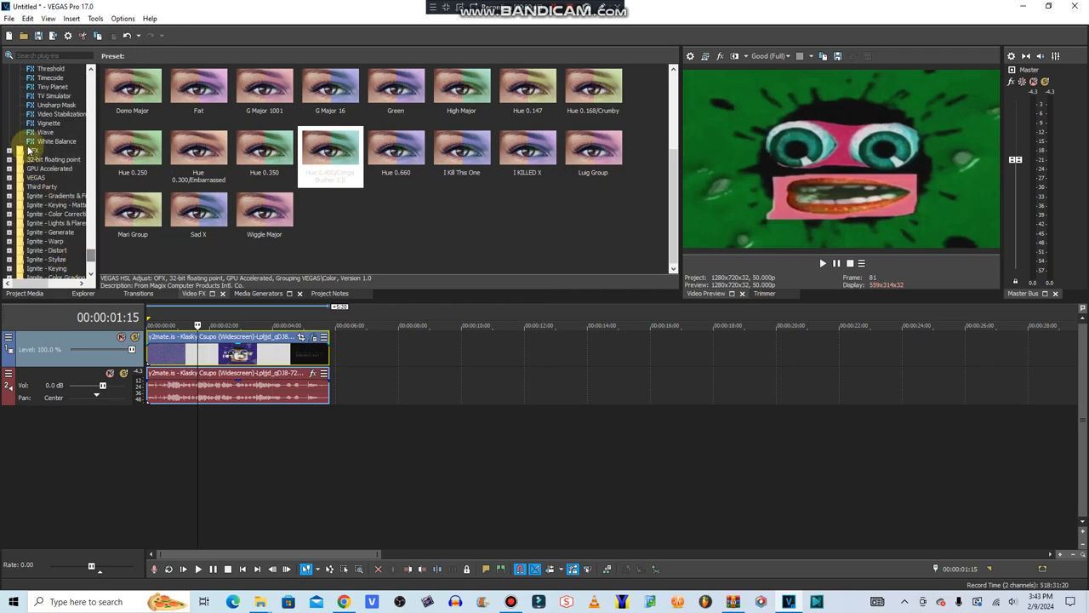
Step: Apply the Wave effect's Horizontal Only preset to the video event
{"action": "left_click", "coordinate": [44, 133]}
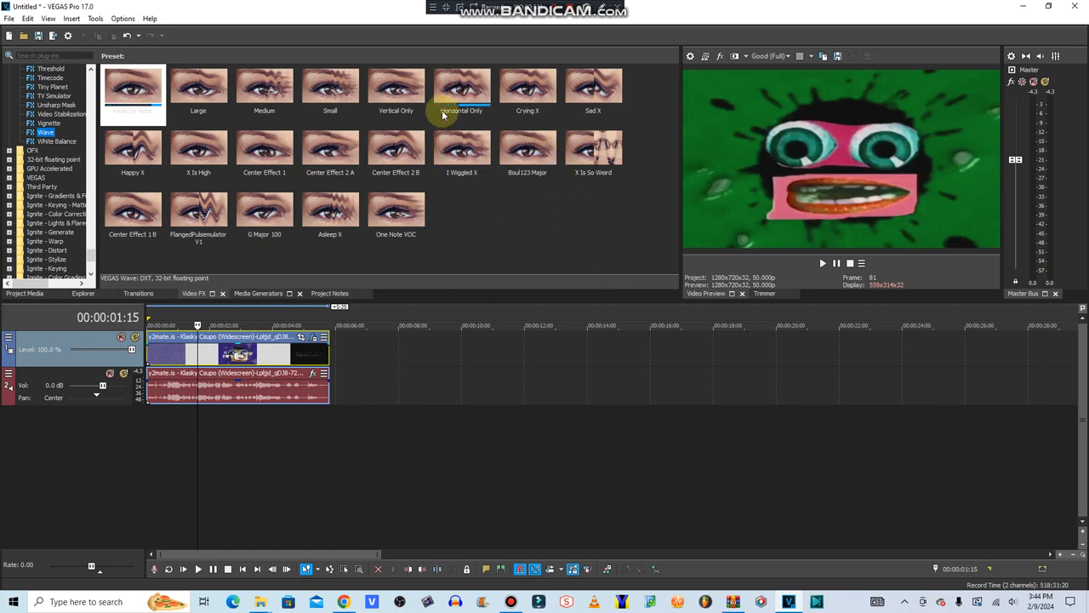
{"action": "left_click", "coordinate": [461, 89]}
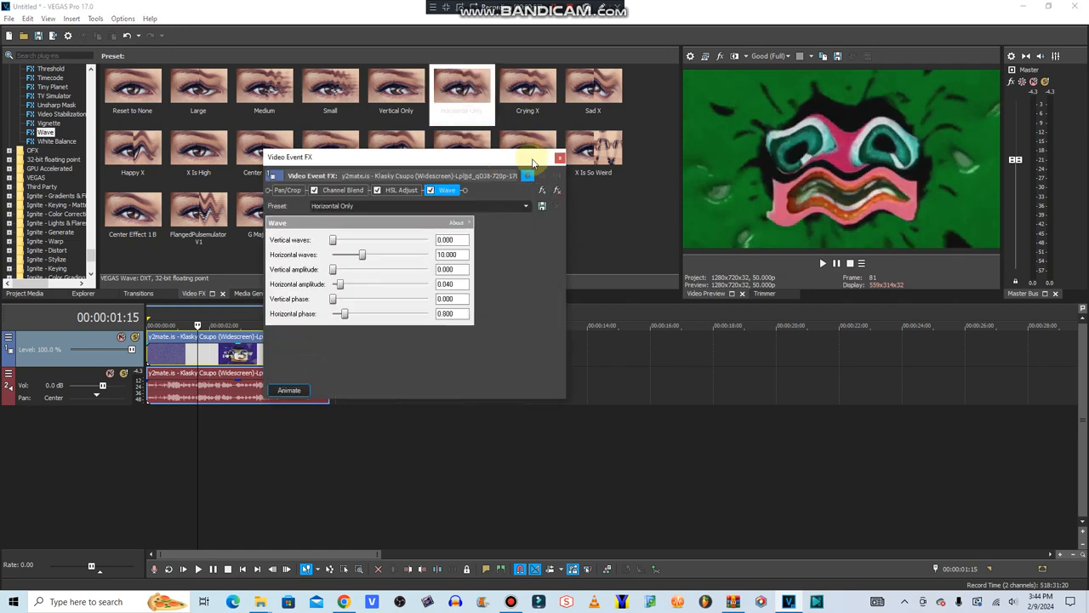
{"action": "left_click", "coordinate": [560, 158]}
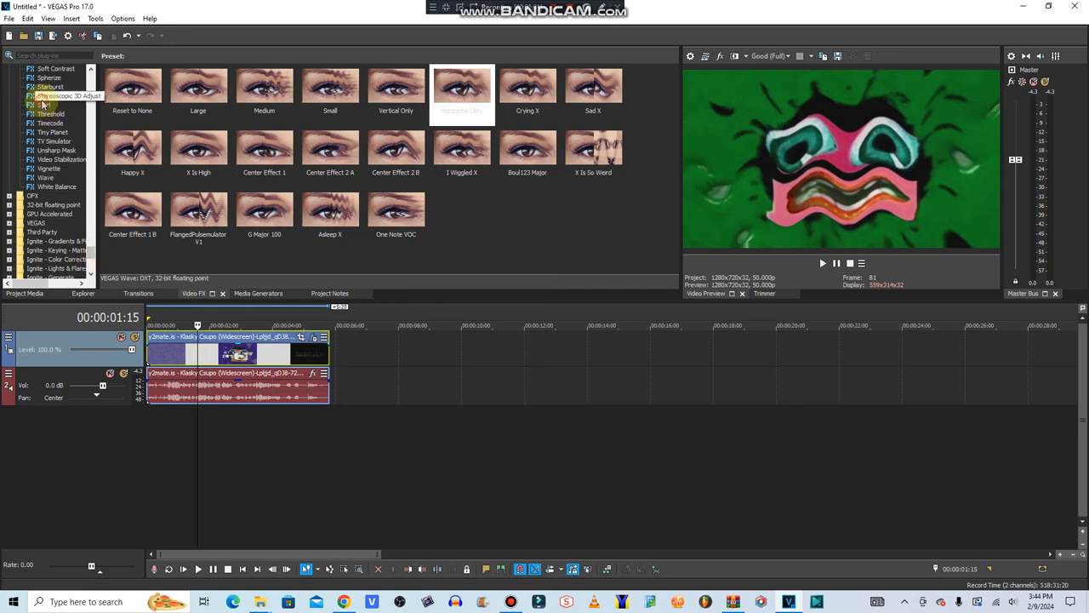
Step: Apply a Swirl preset that twists the clip's picture into a spiral
{"action": "left_click", "coordinate": [45, 105]}
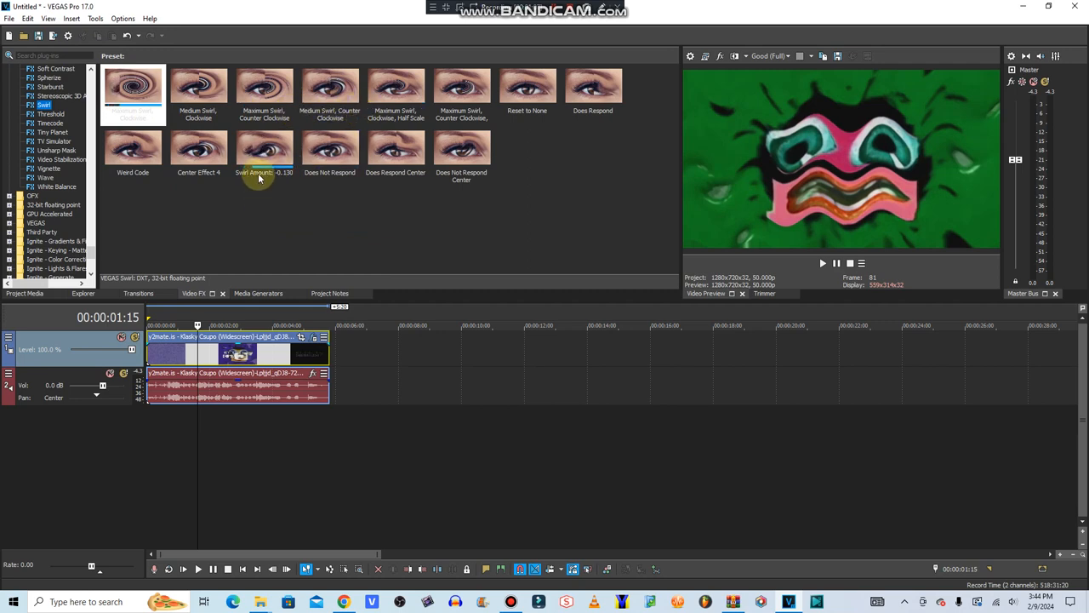
{"action": "left_click", "coordinate": [264, 153]}
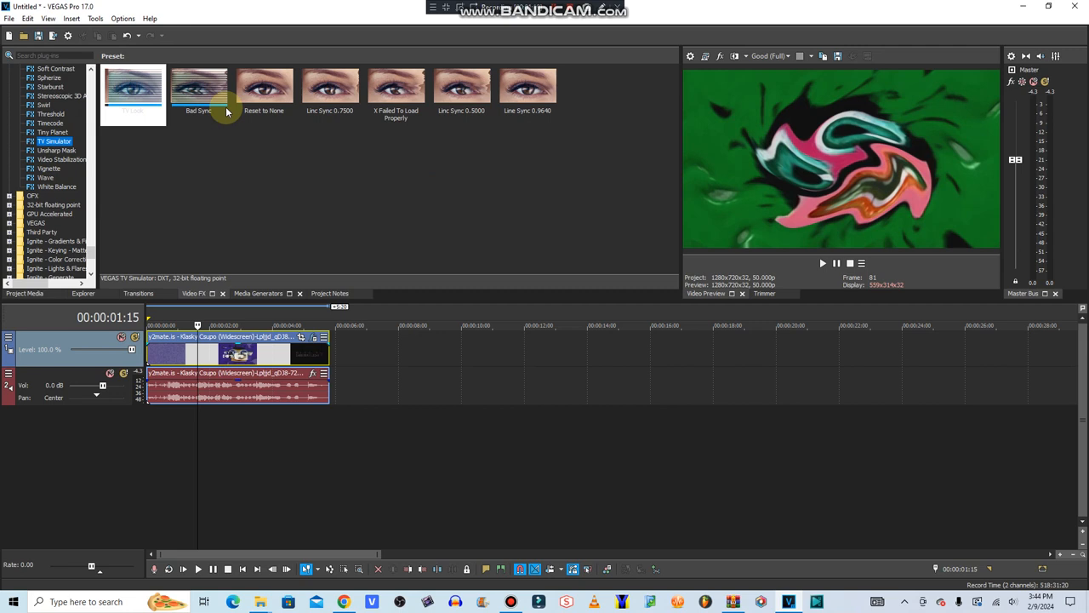
Step: Apply a TV Simulator line-sync preset to the video event
{"action": "left_click", "coordinate": [330, 85]}
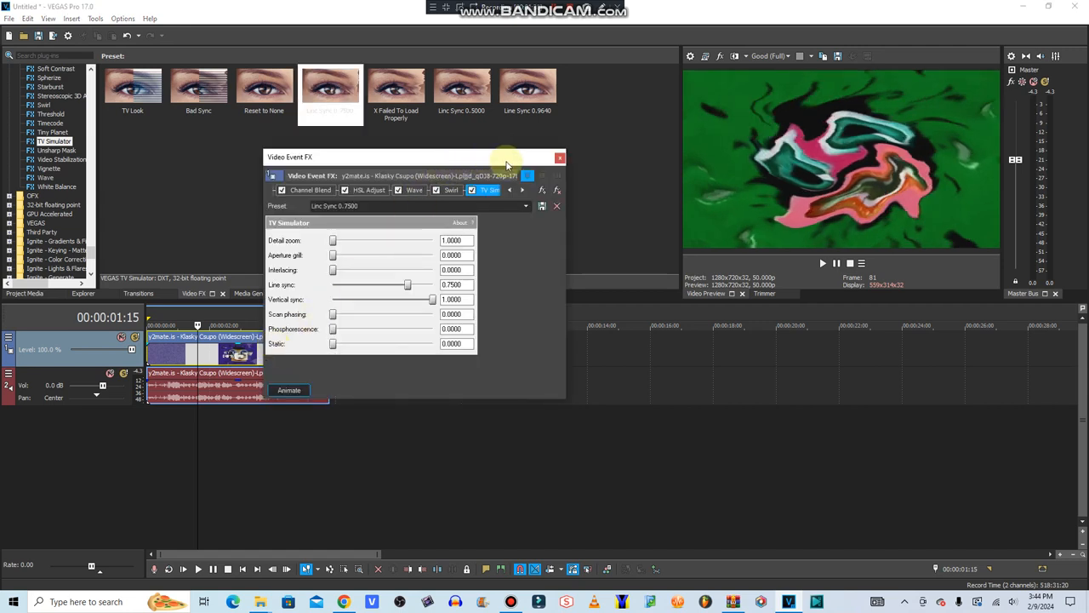
{"action": "left_click", "coordinate": [560, 157]}
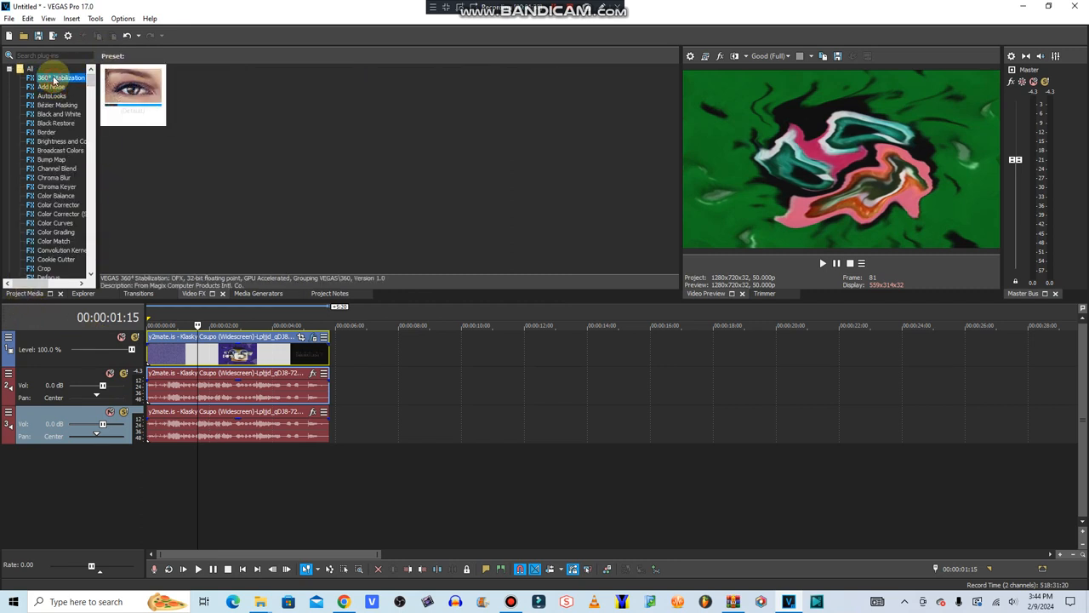
Step: Choose a time-stretch/pitch-shift method in the upper audio copy's properties
{"action": "left_click", "coordinate": [24, 292]}
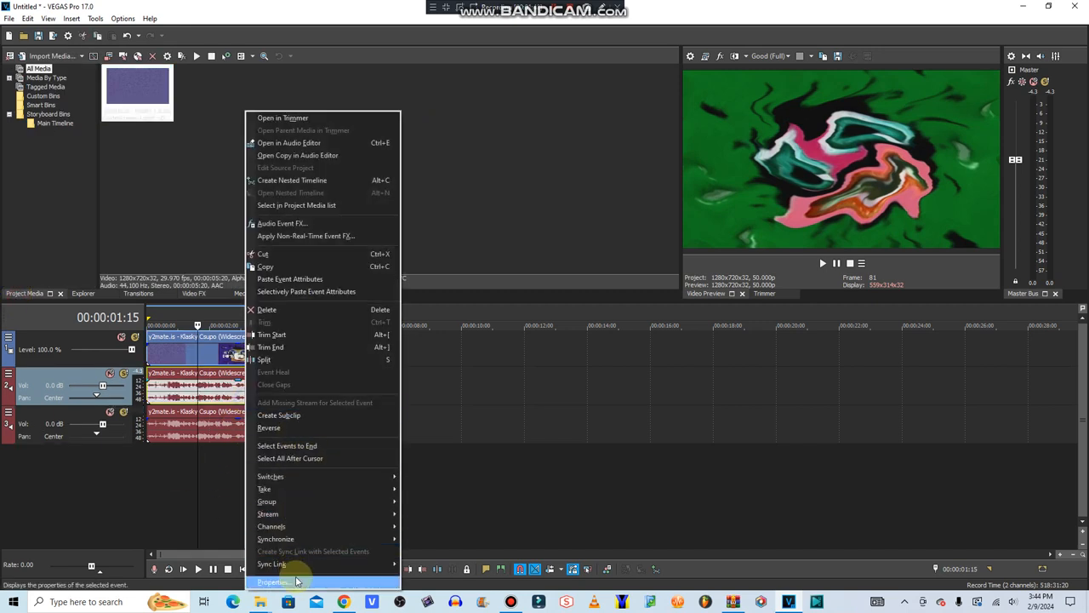
{"action": "left_click", "coordinate": [273, 582]}
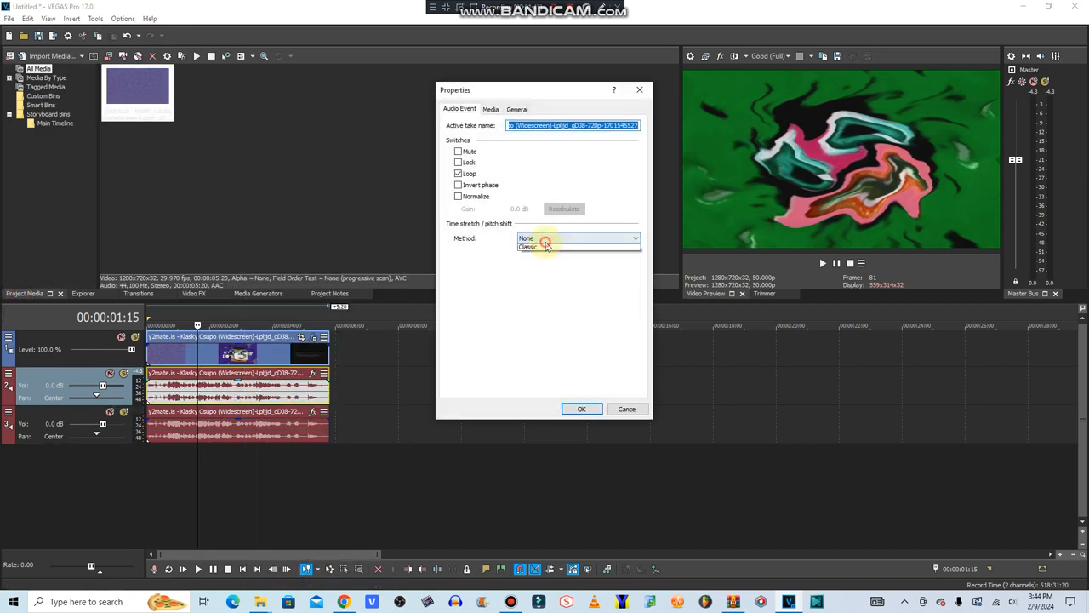
{"action": "left_click", "coordinate": [541, 246]}
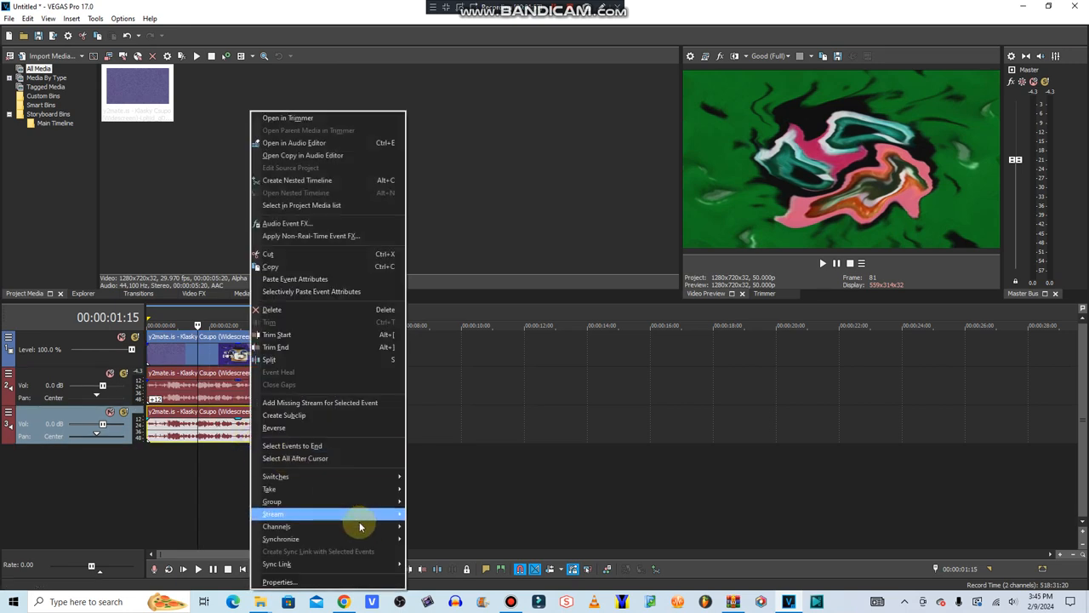
Step: Set the lower audio copy to élastique with a 17-semitone pitch change and confirm
{"action": "left_click", "coordinate": [279, 582]}
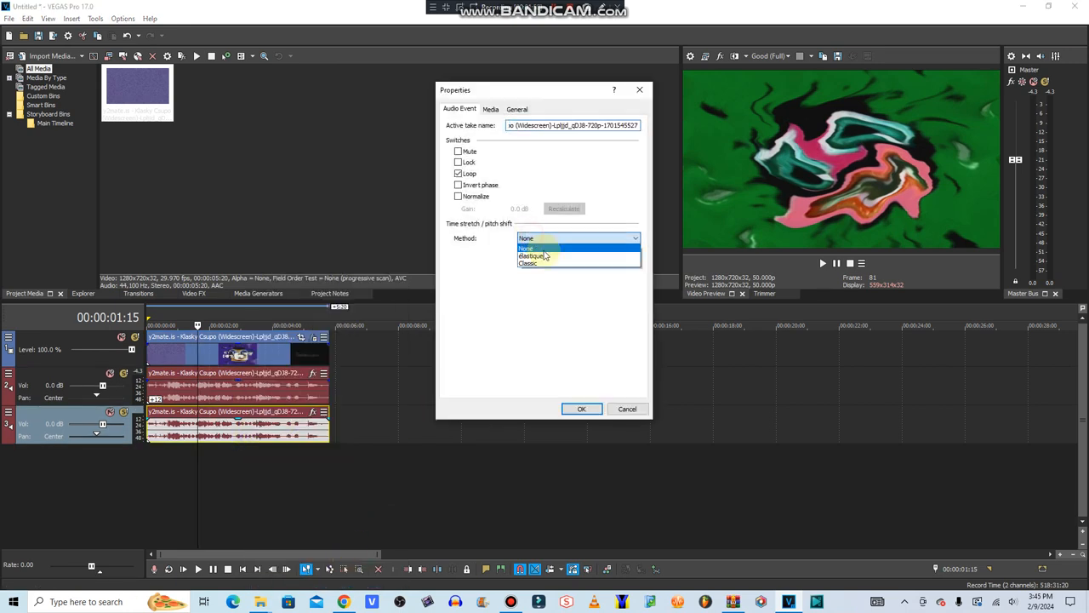
{"action": "left_click", "coordinate": [531, 255]}
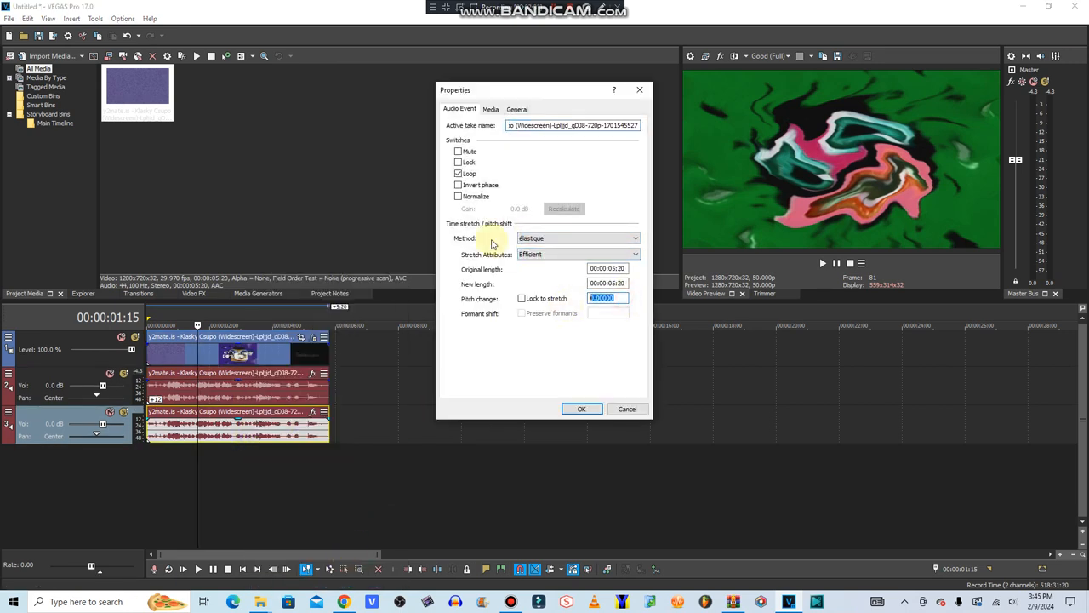
{"action": "type", "text": "17"}
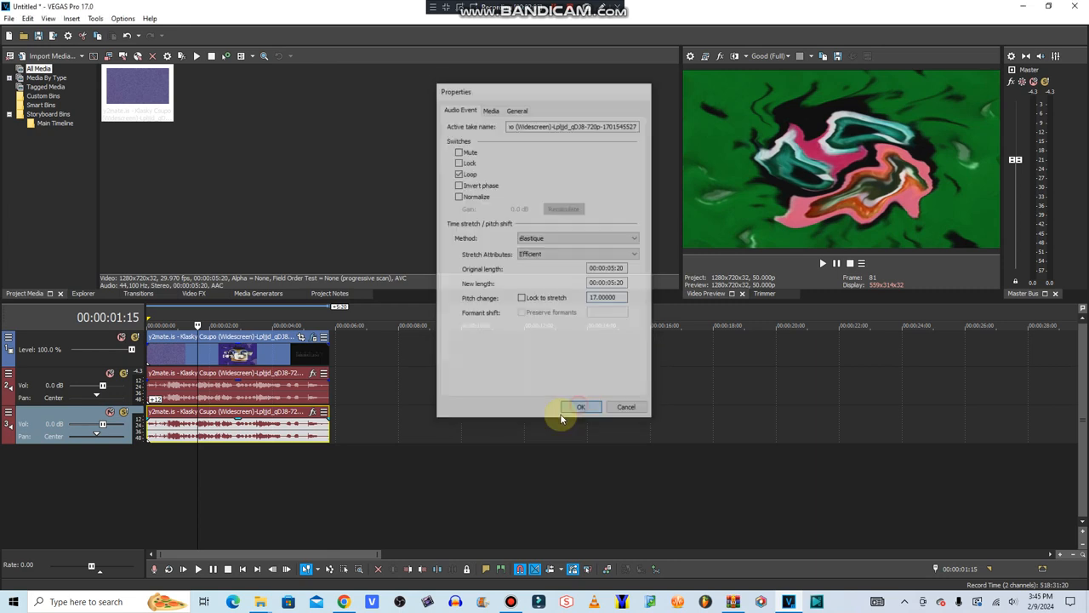
{"action": "left_click", "coordinate": [582, 407]}
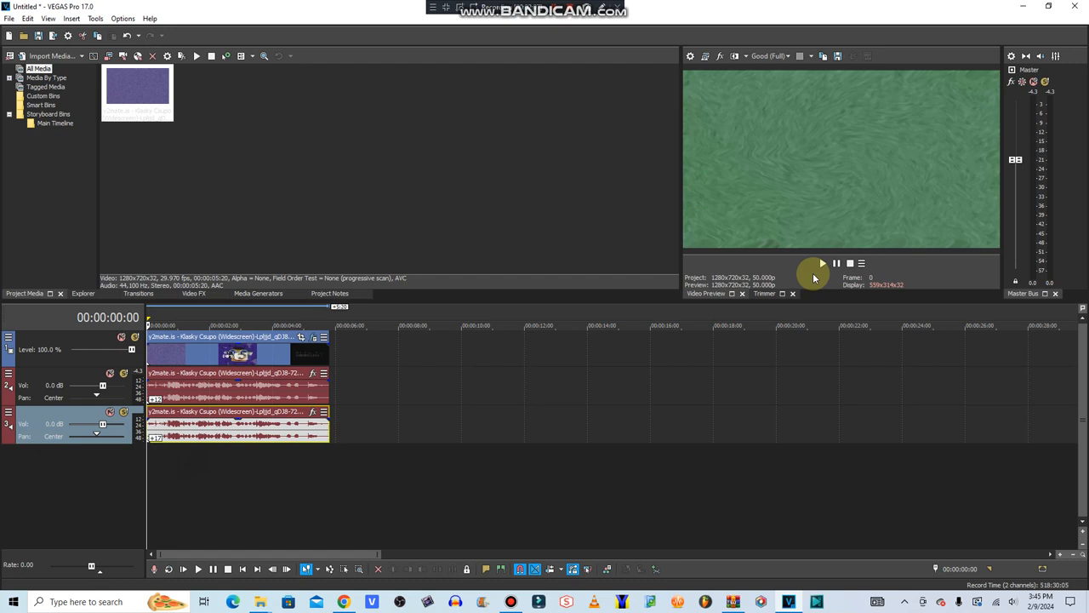
{"action": "left_click", "coordinate": [822, 262]}
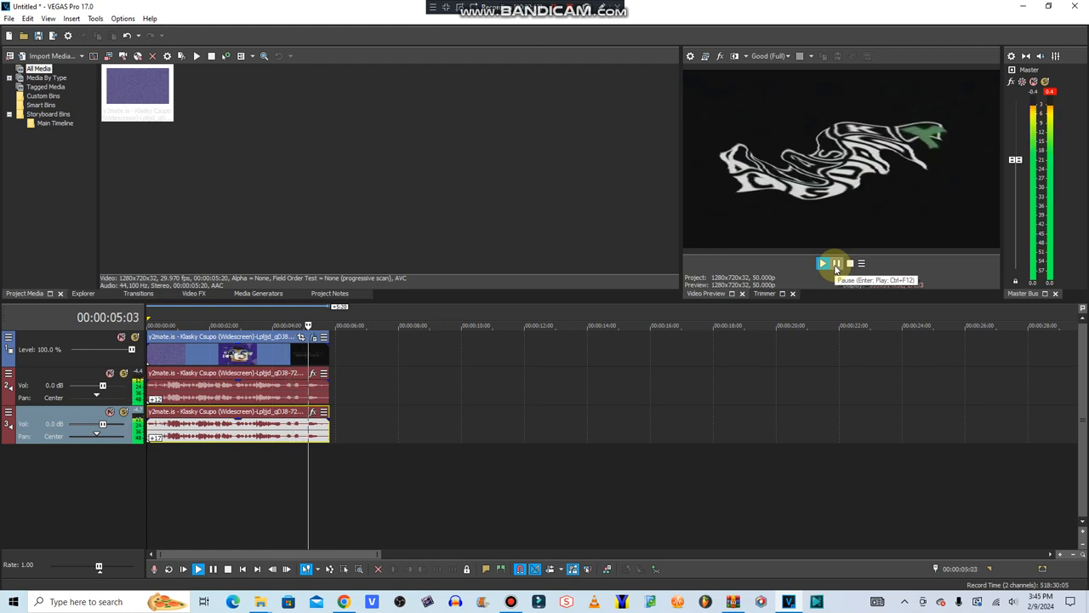
{"action": "left_click", "coordinate": [838, 262]}
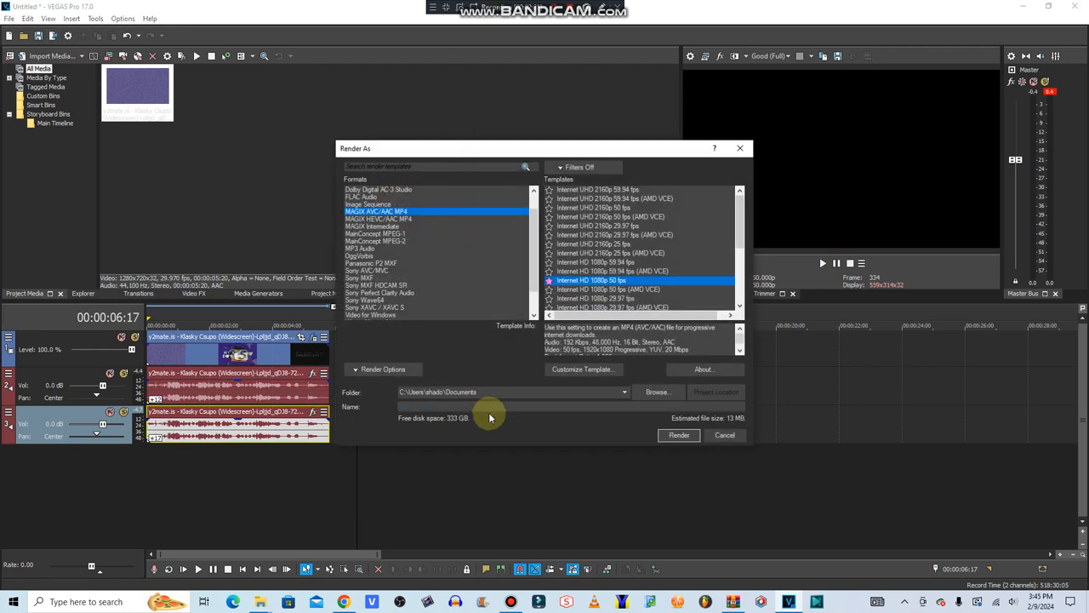
Step: Enter the render file name 'Klasky Csupo In Aquarium Major (Instructions In The Description)'
{"action": "type", "text": "Klasky Csupo In"}
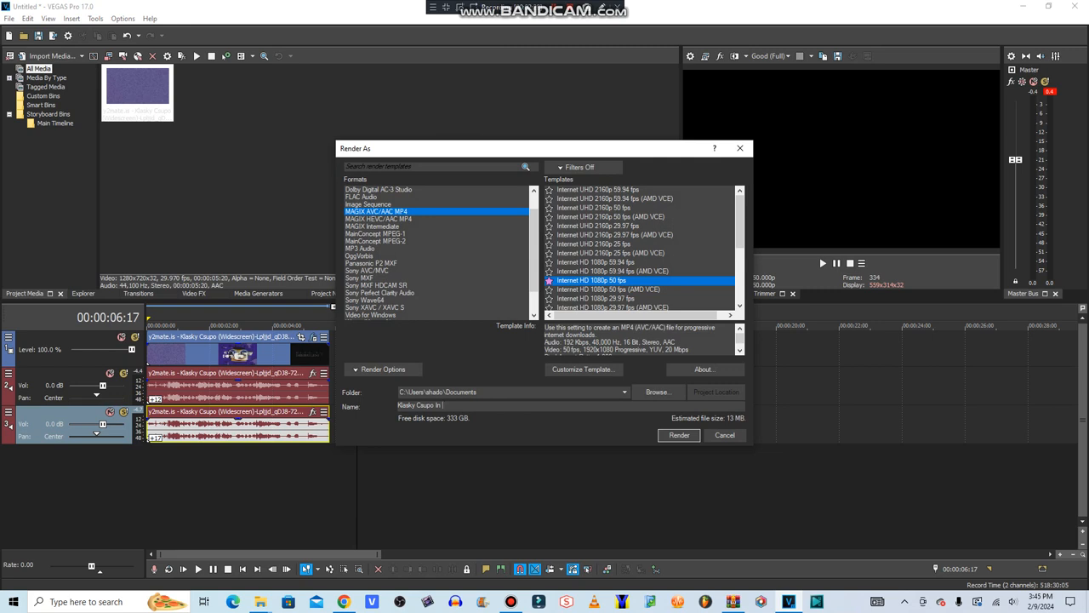
{"action": "type", "text": "Aquarium Major (Instructions In The Description"}
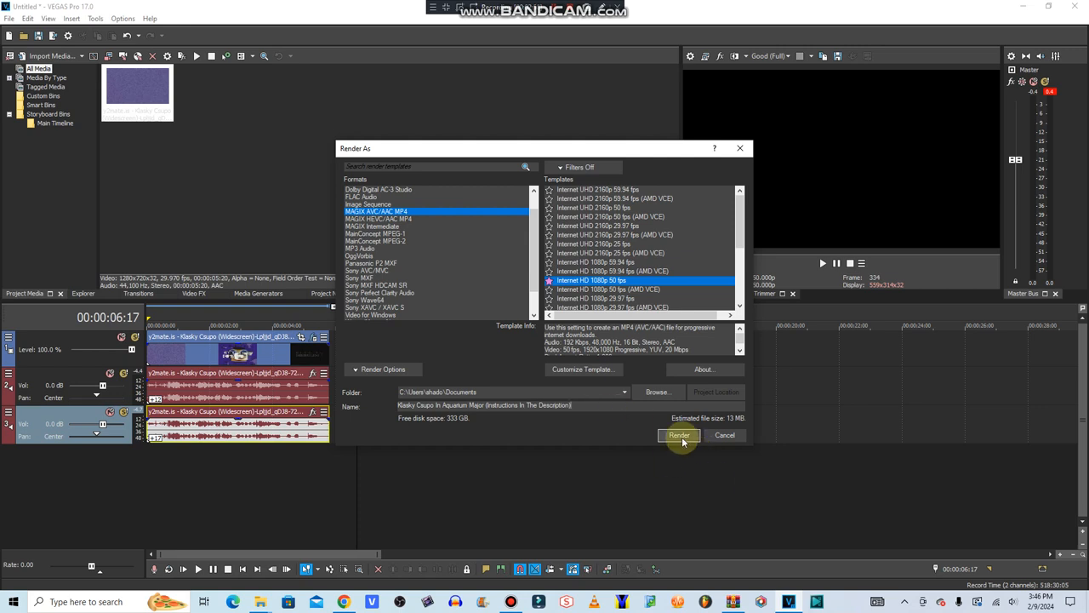
Step: Render the MP4 and show the finished file in the Documents folder
{"action": "left_click", "coordinate": [679, 435]}
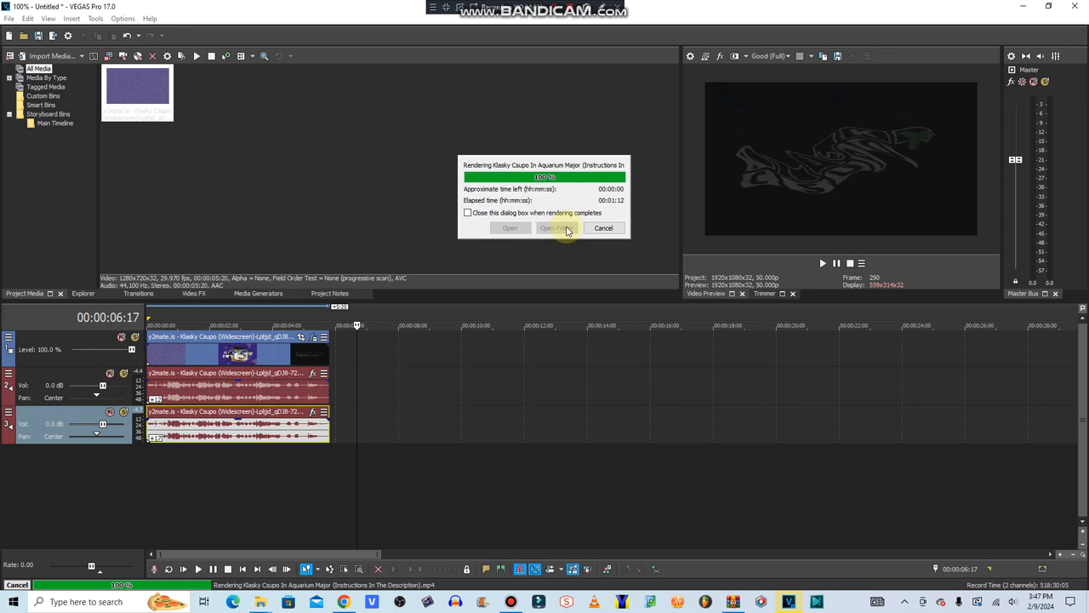
{"action": "mouse_move", "coordinate": [565, 228]}
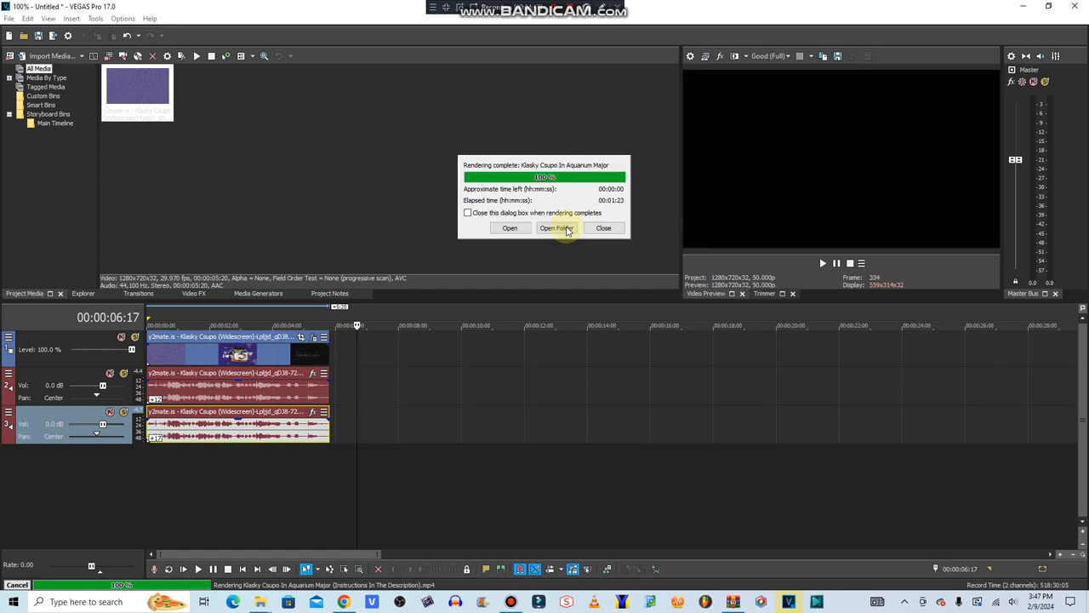
{"action": "left_click", "coordinate": [602, 228]}
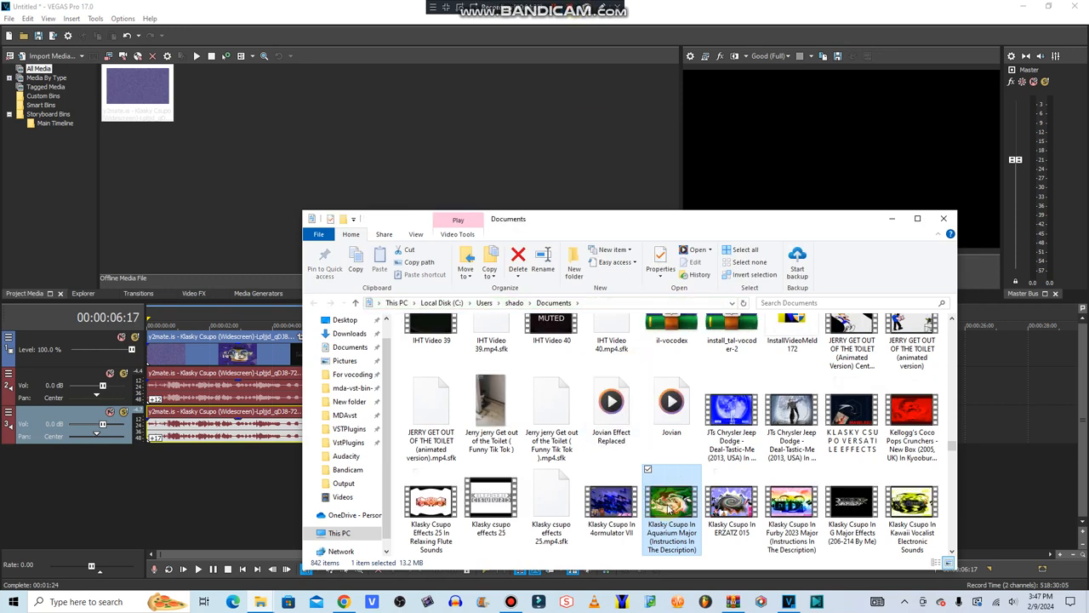
Step: Play the rendered 'Klasky Csupo In Aquarium Major' video from File Explorer in Media Player
{"action": "double_click", "coordinate": [670, 500]}
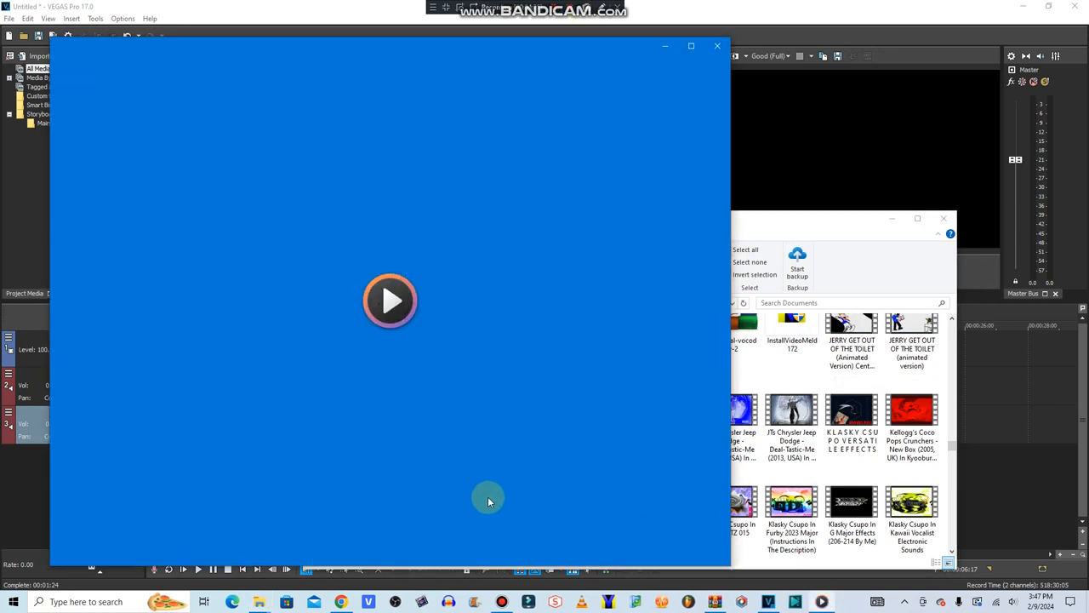
{"action": "mouse_move", "coordinate": [463, 517]}
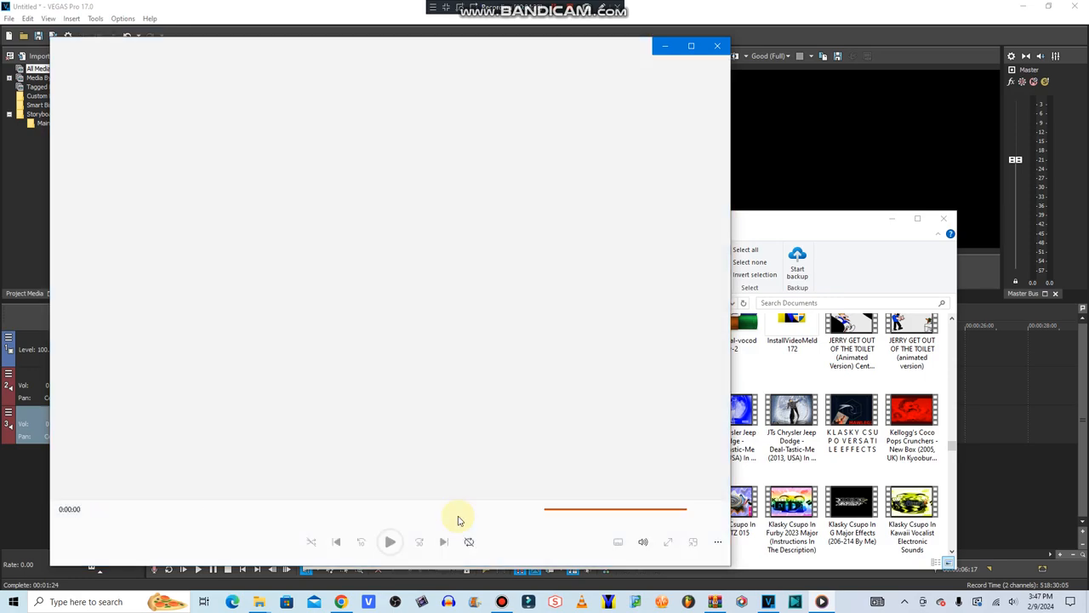
{"action": "left_click", "coordinate": [390, 541]}
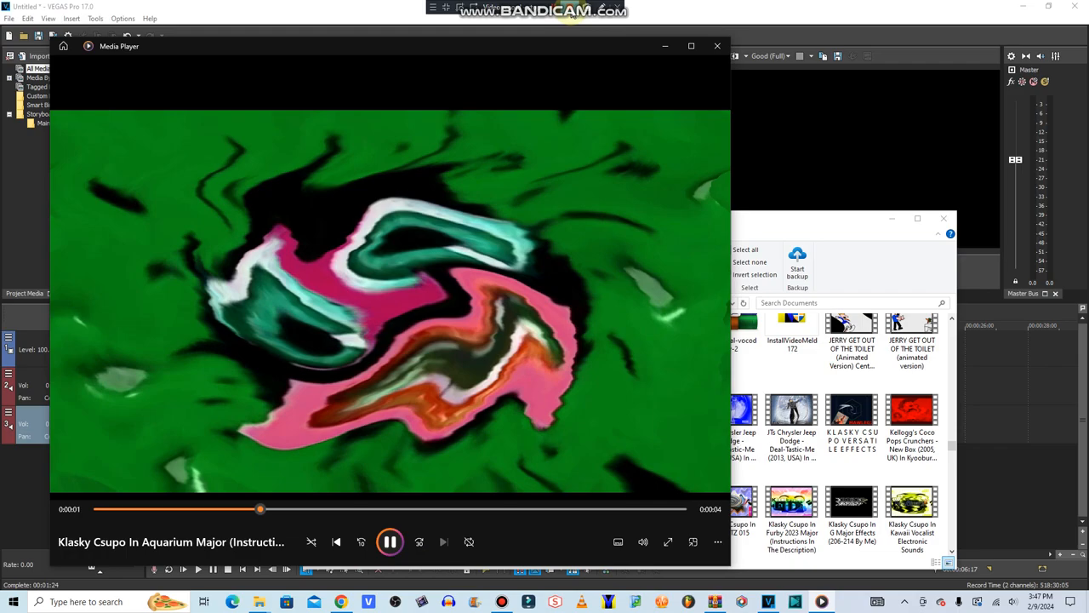